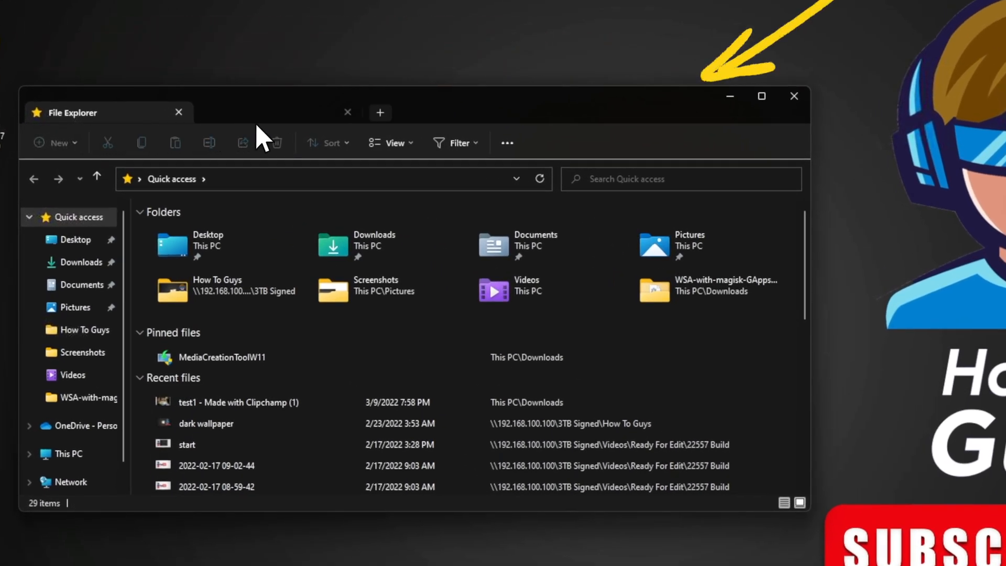
Step: Open the Videos and How To Guys folders as new tabs beside Quick access
left_click(379, 113)
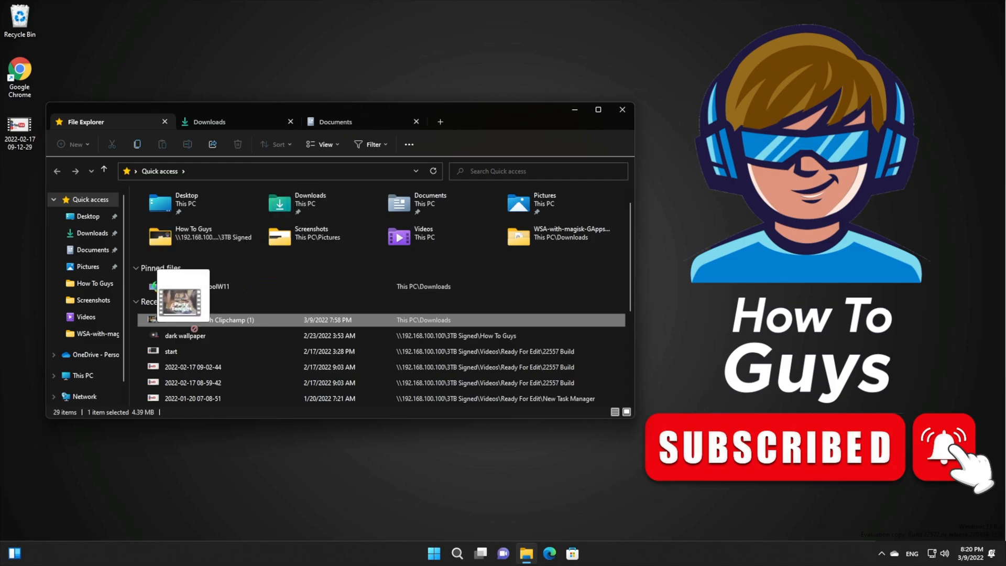
left_click(335, 122)
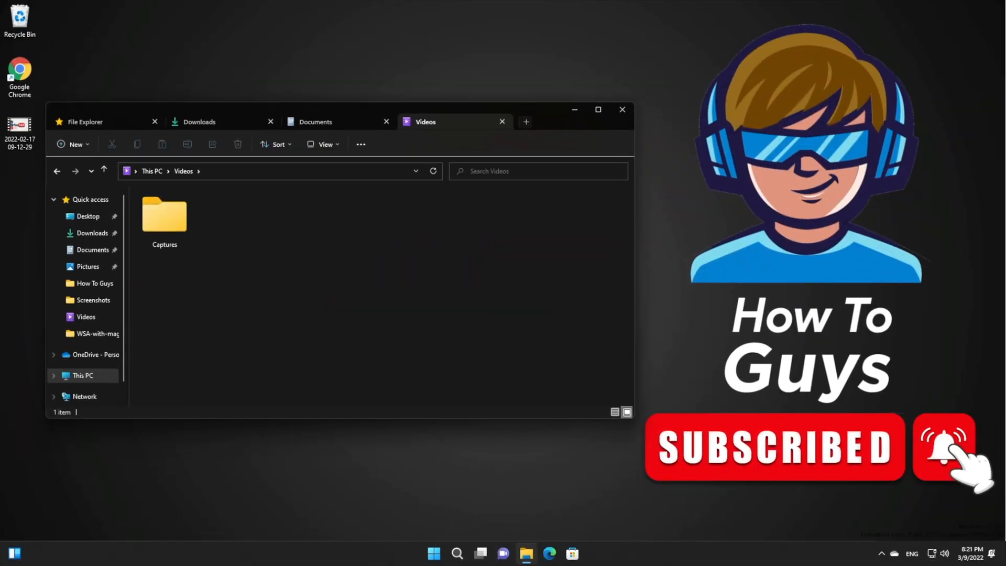
left_click(524, 121)
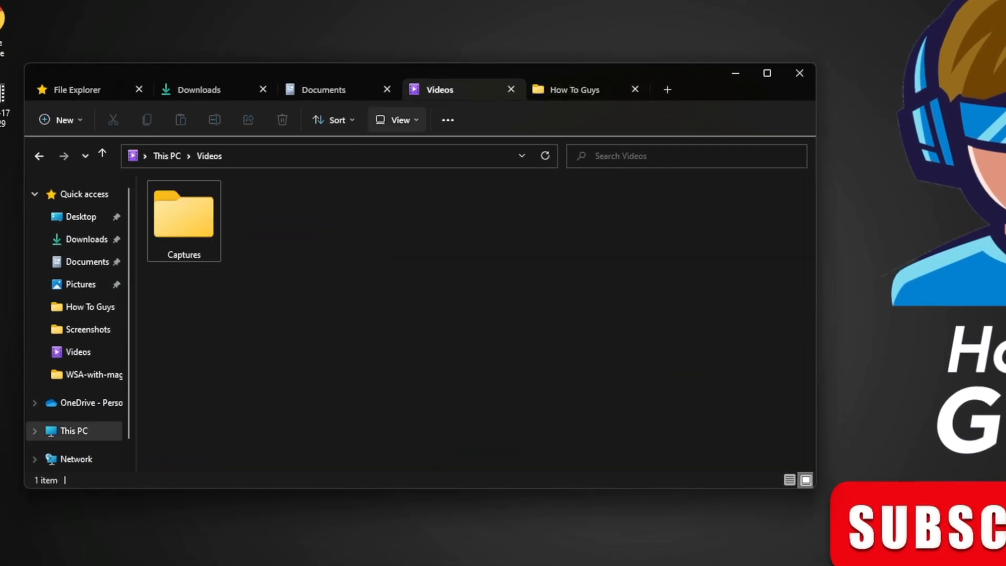
Step: Return to the Quick access tab and add another Quick access tab in the window
left_click(75, 89)
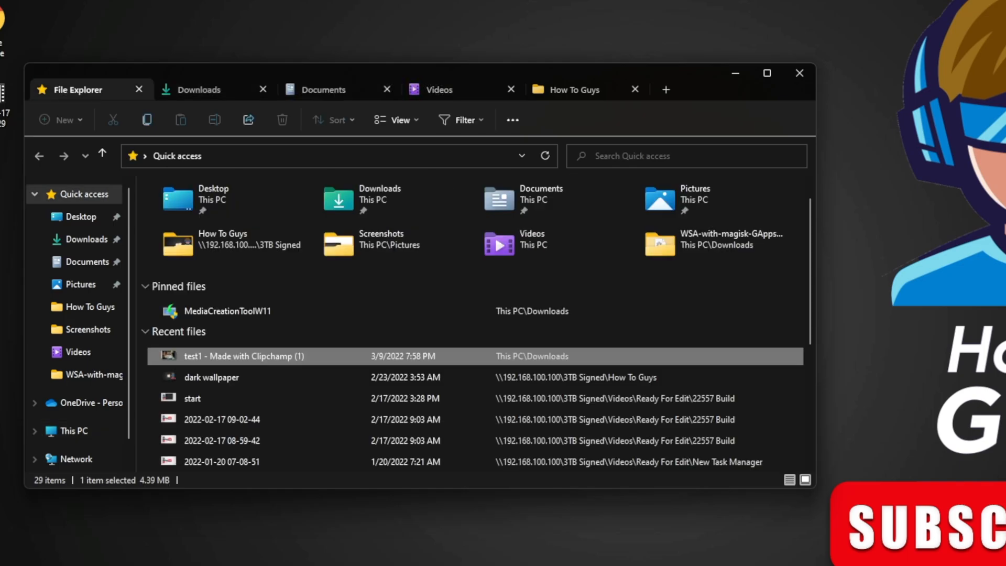
left_click_drag(84, 89, 667, 96)
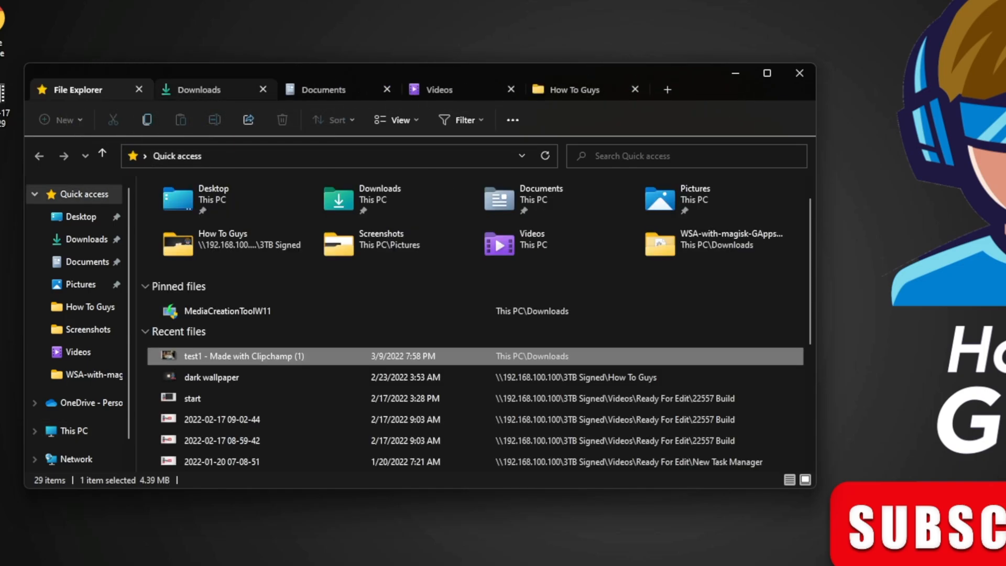
left_click(572, 89)
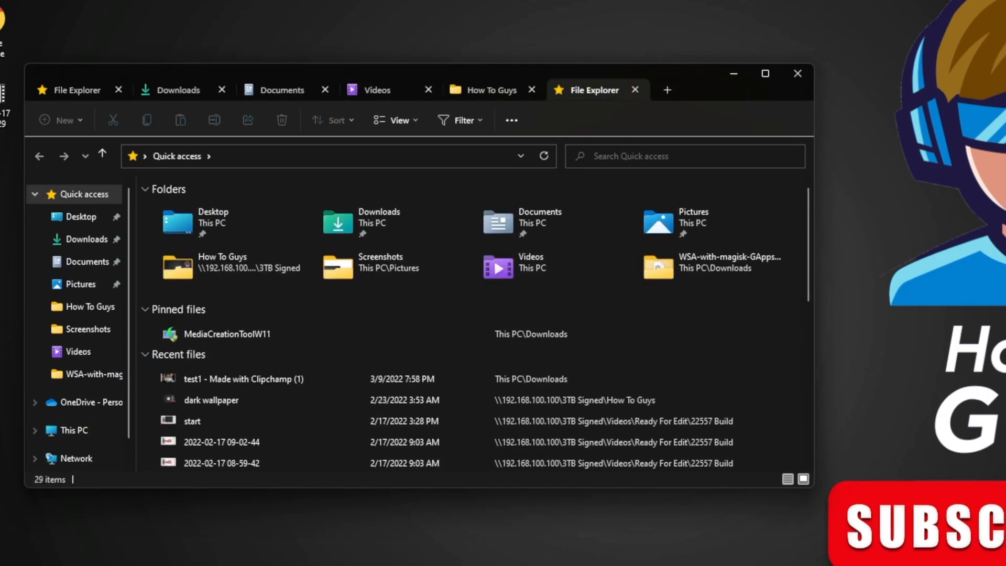
left_click(763, 73)
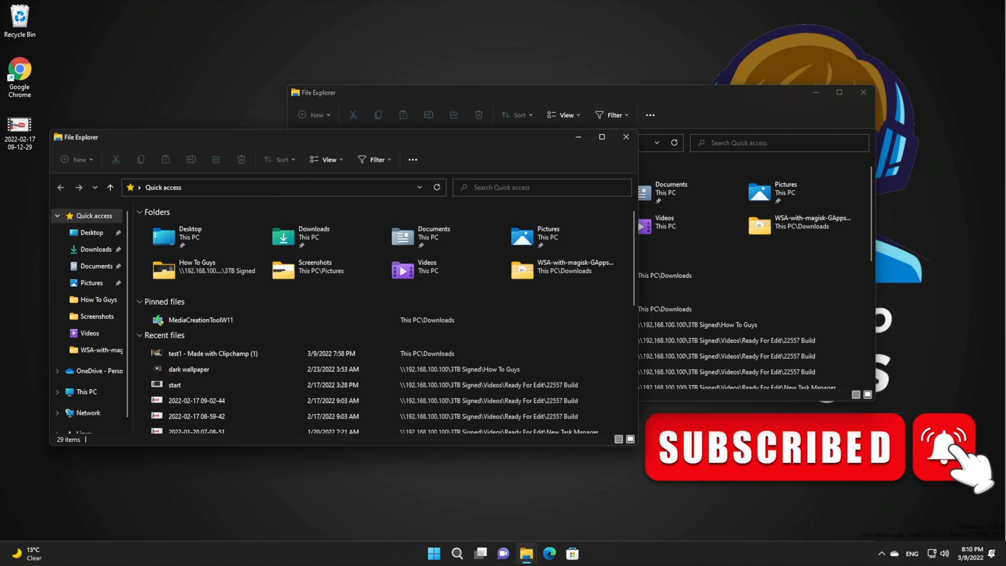
Step: Download ViVeTool-v0.2.1.zip from the GitHub releases Assets and open the archive
left_click(862, 92)
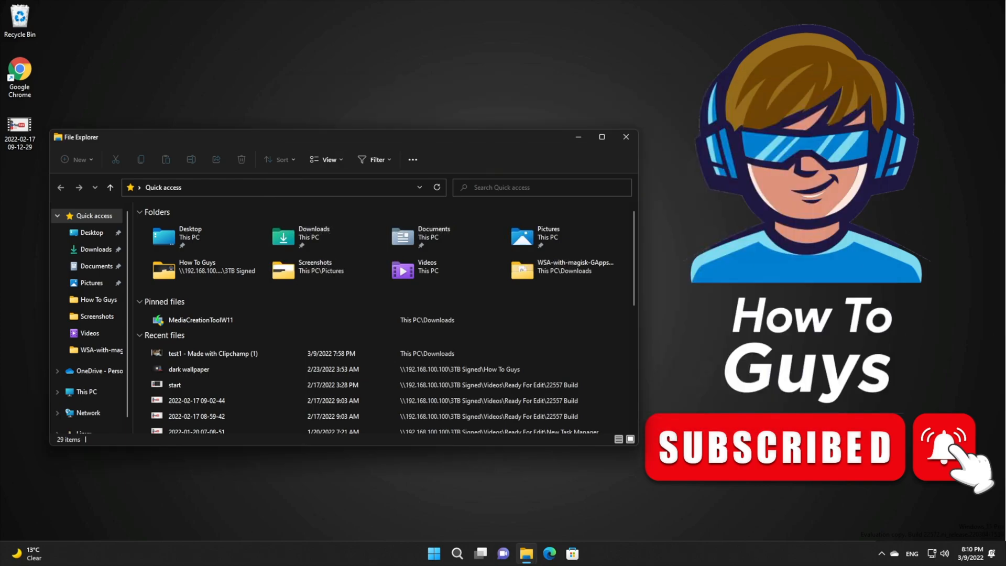
left_click(625, 136)
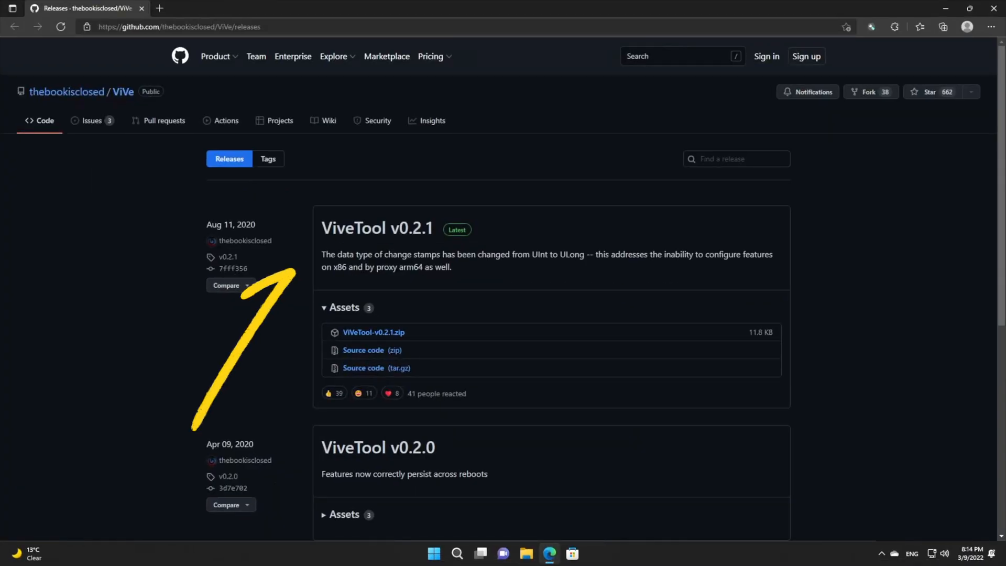
mouse_move(376, 228)
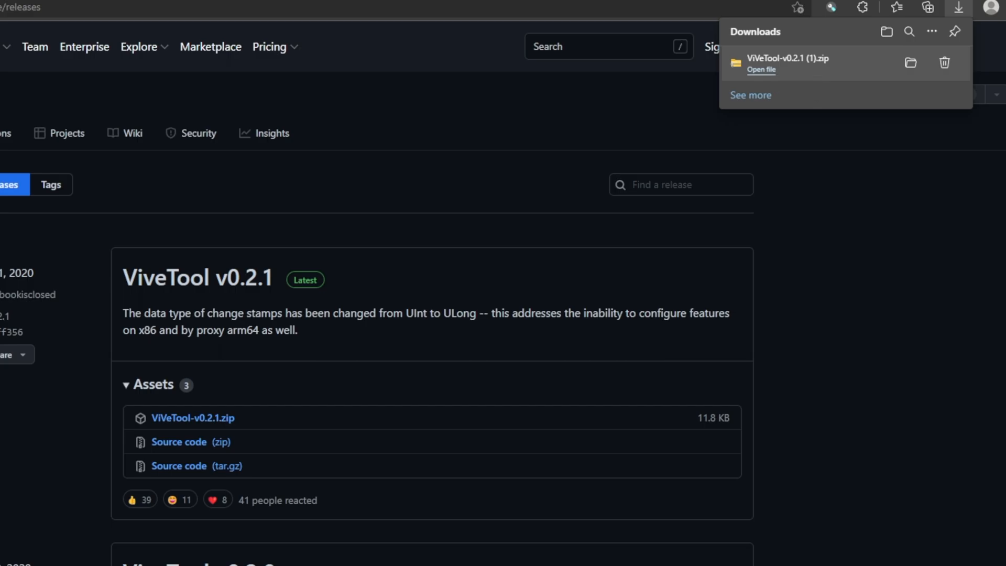
left_click(909, 63)
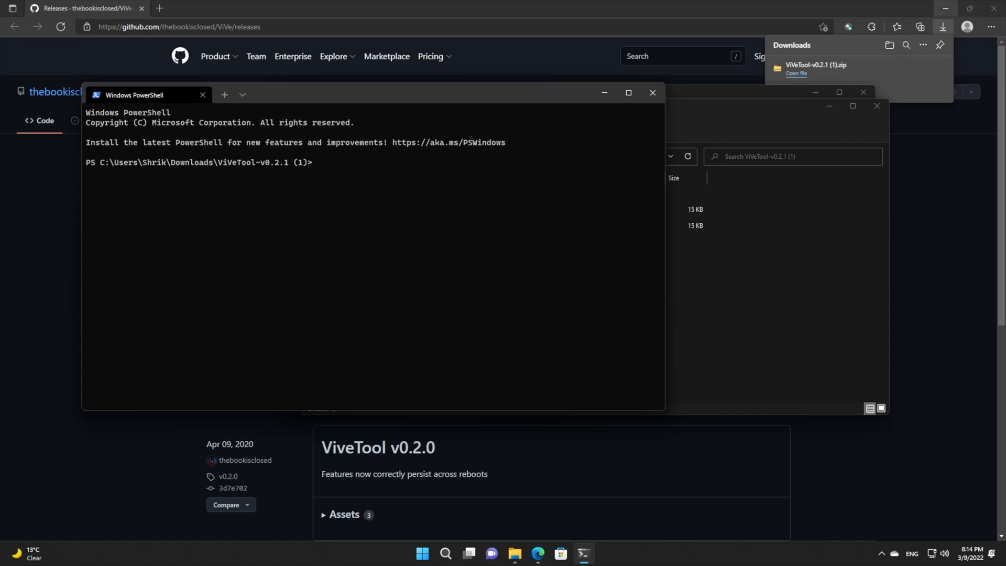
mouse_move(944, 26)
type(".\\ViVeTool.exe")
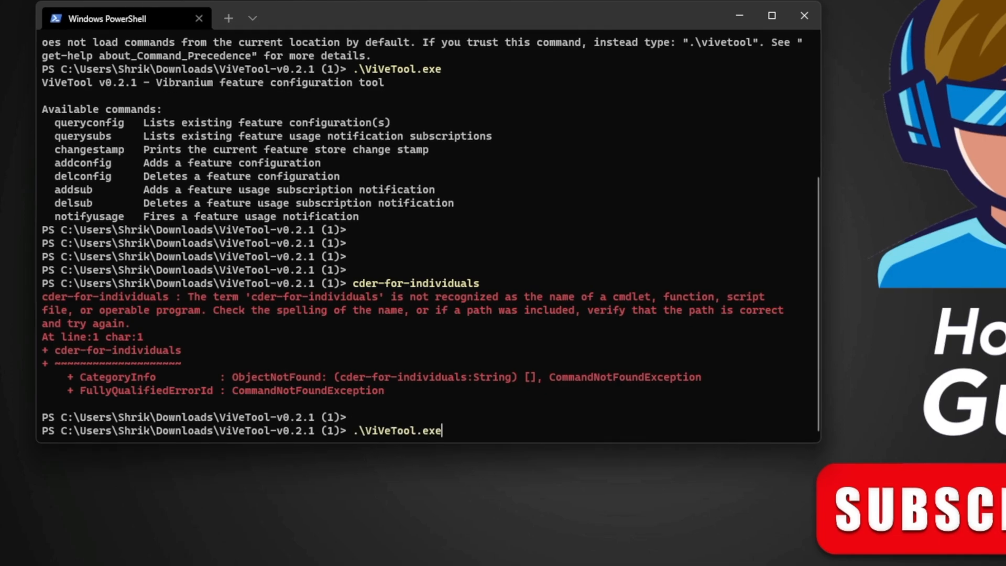
Step: Run .\ViVeTool.exe addconfig 34370472 2 in PowerShell, which returns error 0xc0000022
type("addconfig 34370472 2")
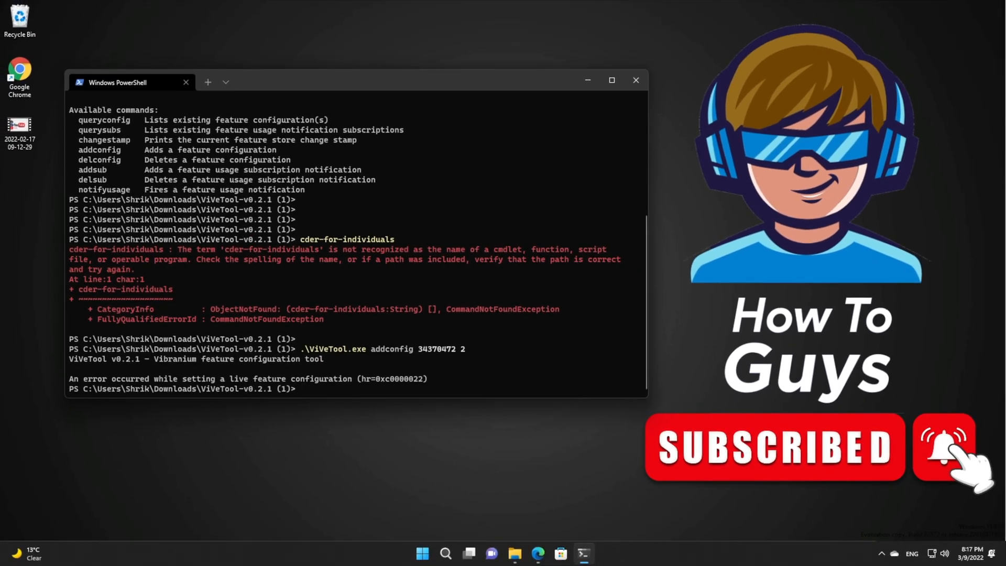
Step: Search for Command Prompt, run it as administrator and approve the UAC prompt
left_click(635, 81)
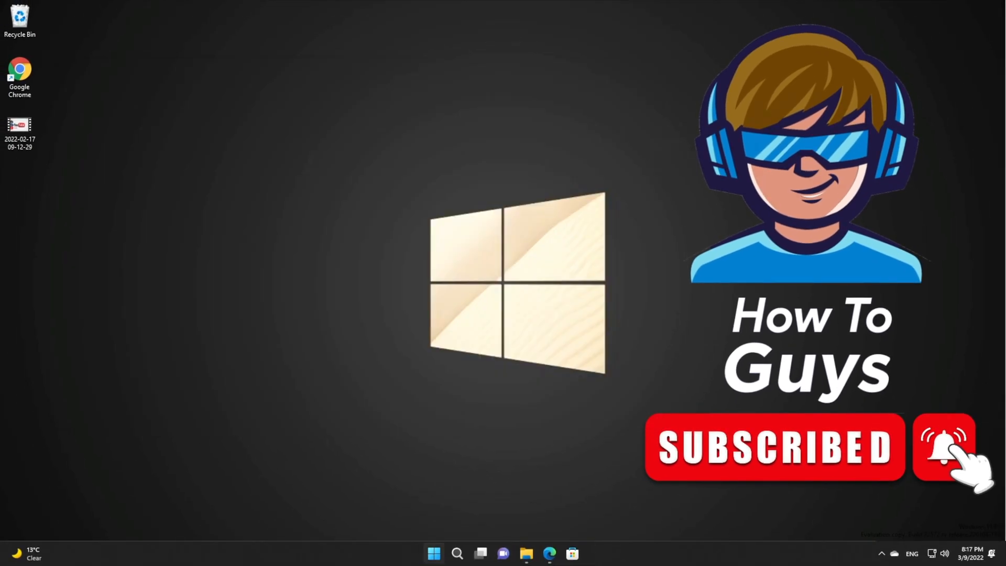
type("com")
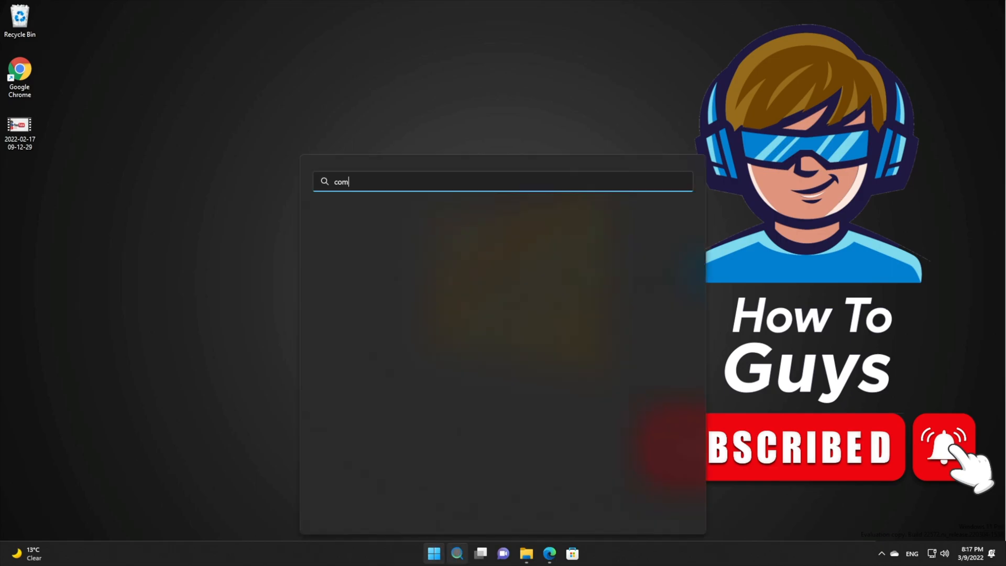
type("mand Prompt")
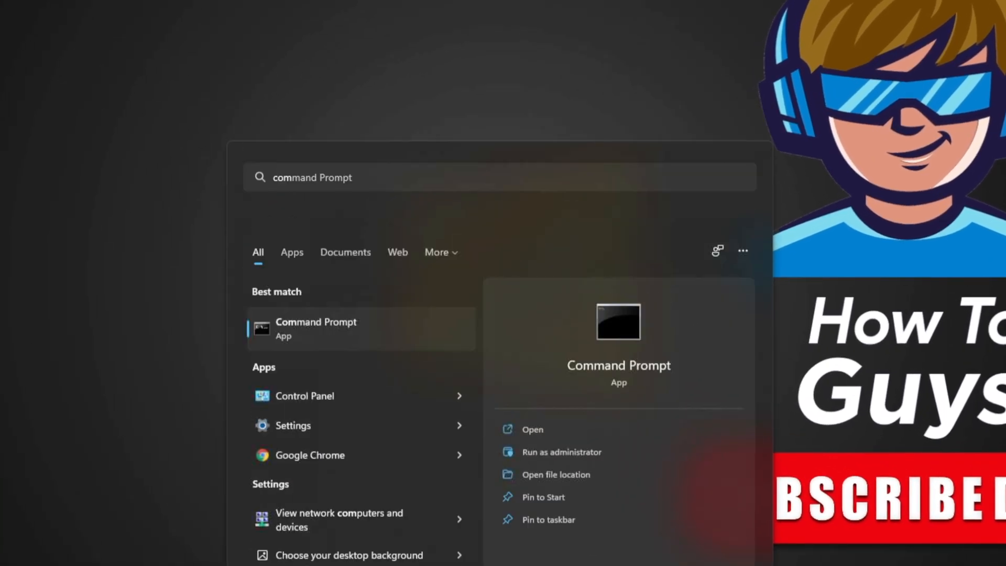
left_click(560, 452)
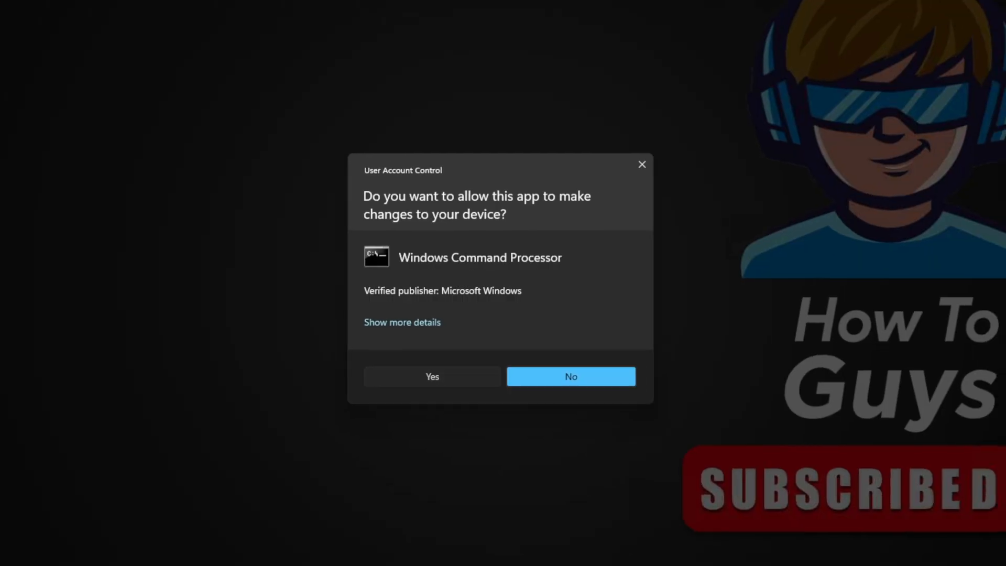
left_click(431, 376)
type("cd")
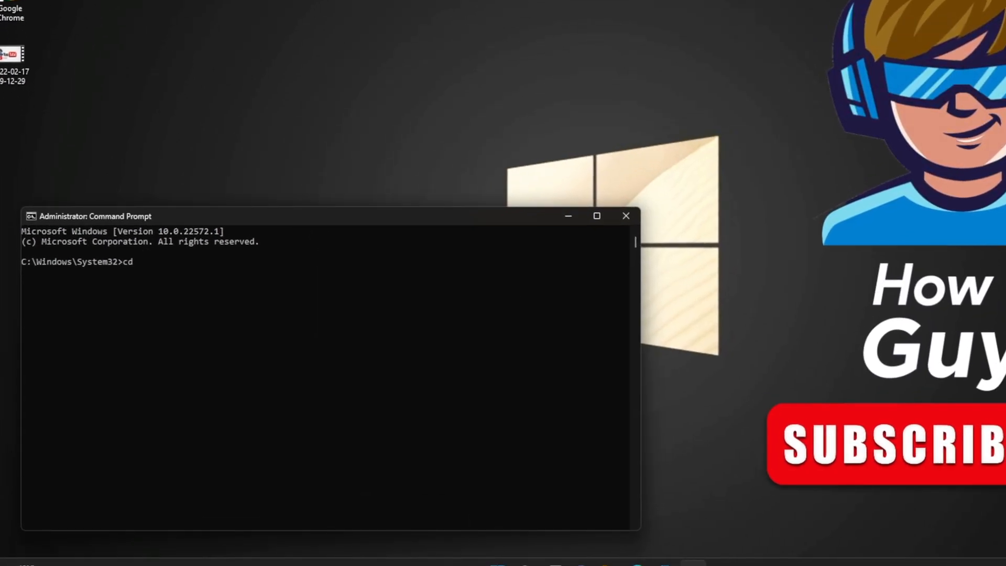
Step: cd to C:\Users\Shrik\Downloads\ViVeTool-v0.2.1 (1) and run ViVeTool.exe addconfig 34370472 2 successfully
type("C:\\Users\\Shrik\\Downloads\\ViVeTool-v0.2.1 (1)")
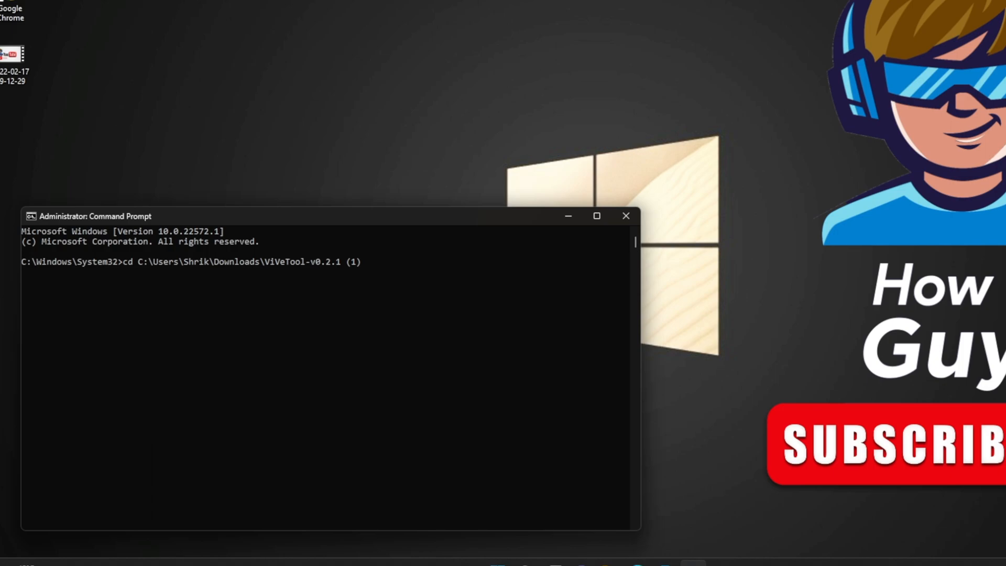
key("Enter")
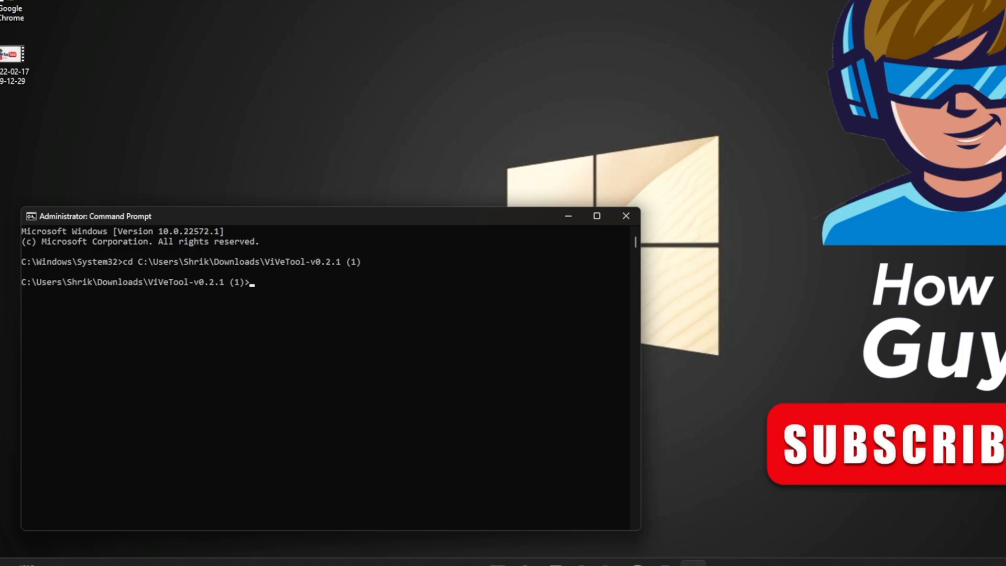
type("viv")
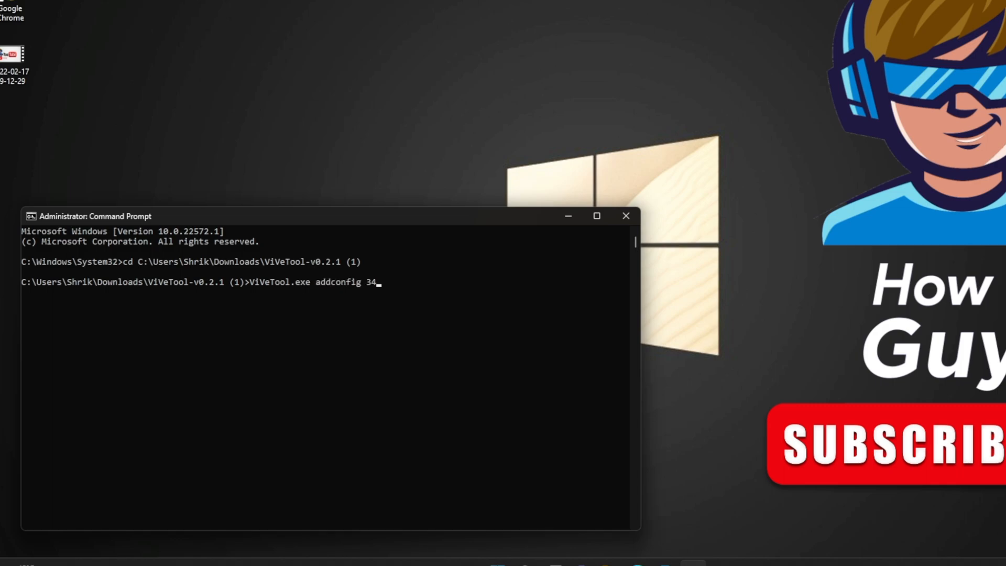
type("370472 2")
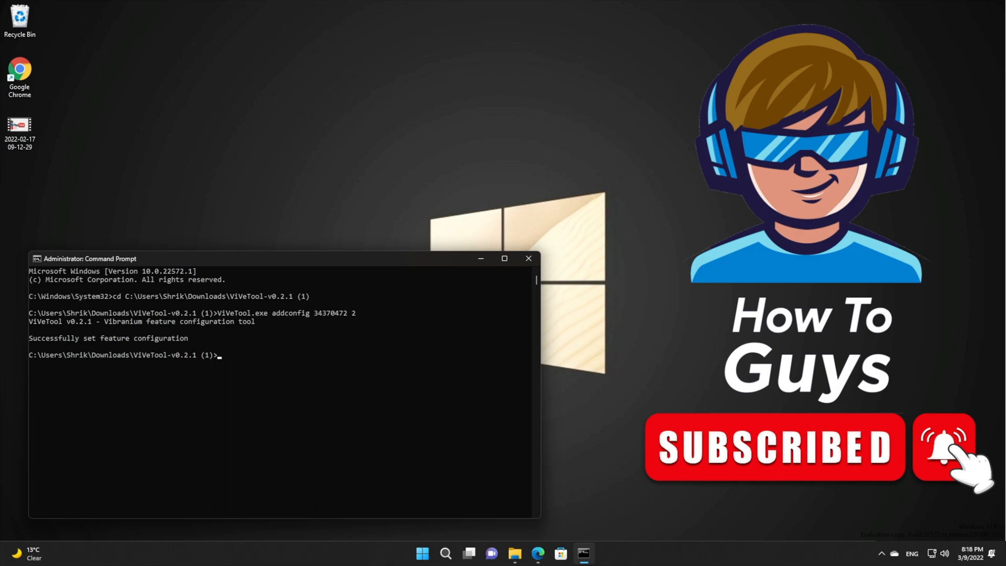
Step: Close the Command Prompt and reopen File Explorer from the taskbar
left_click(528, 258)
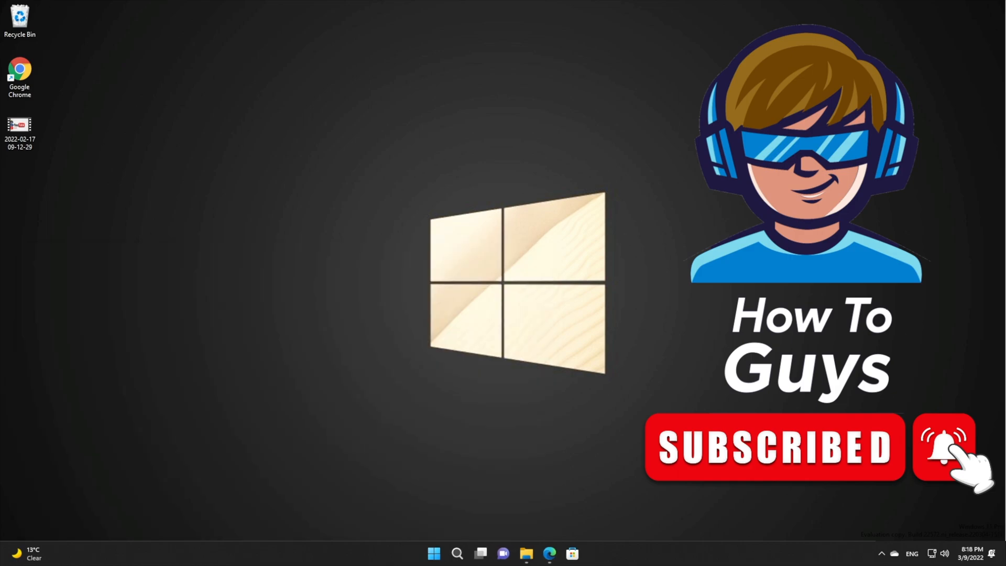
left_click(434, 553)
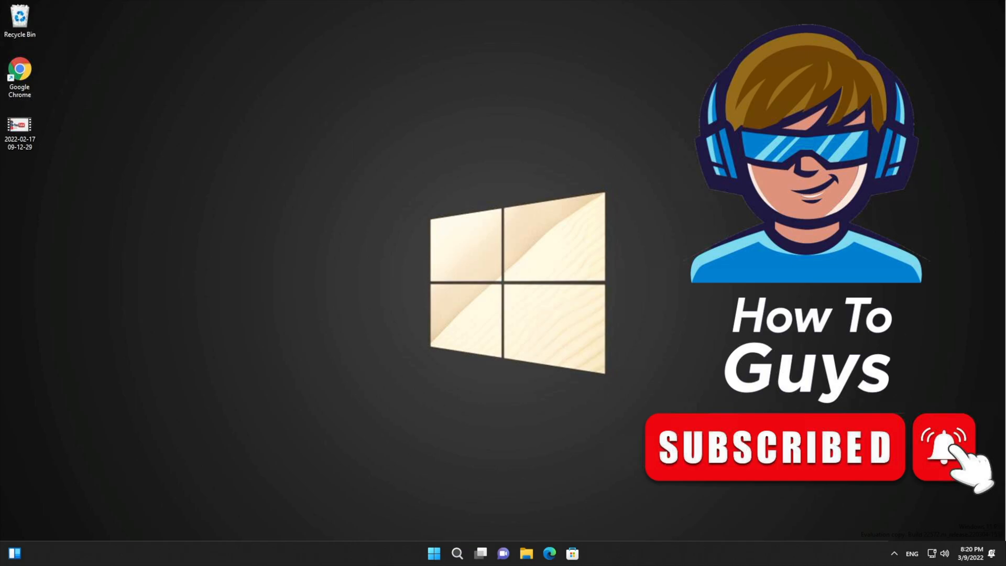
left_click(524, 553)
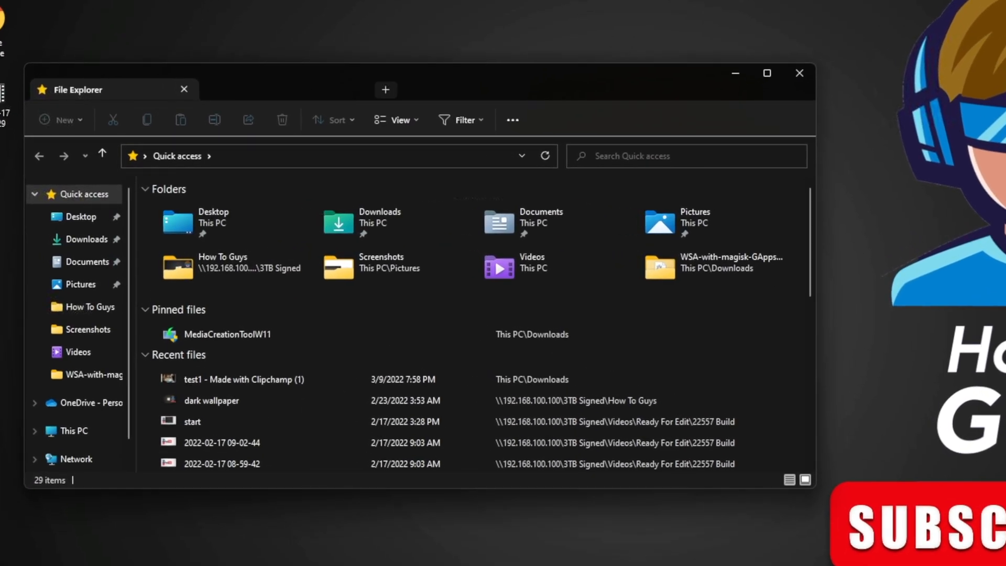
Step: Add new tabs with the + button and open Downloads, Documents and Videos in them
left_click(384, 90)
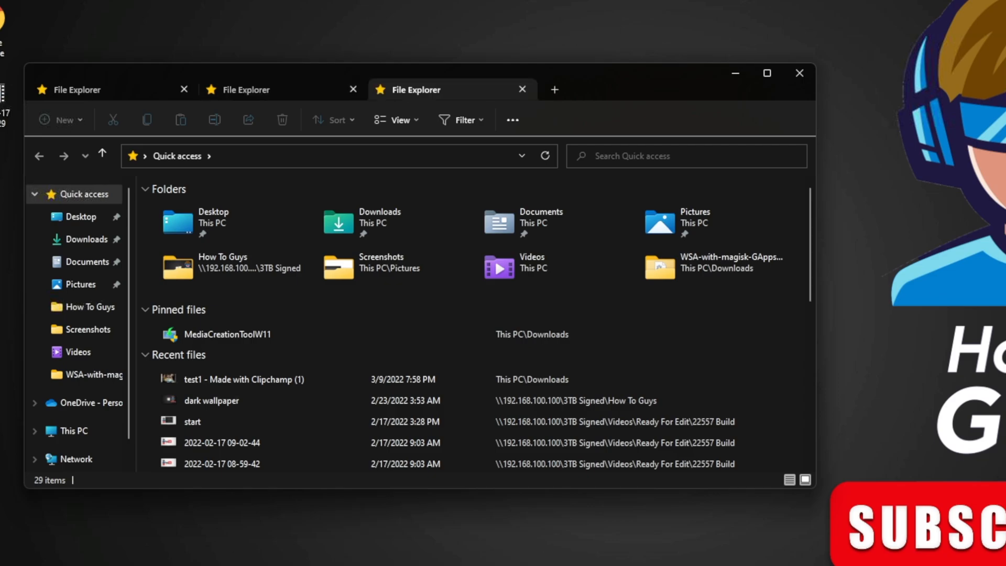
left_click(226, 333)
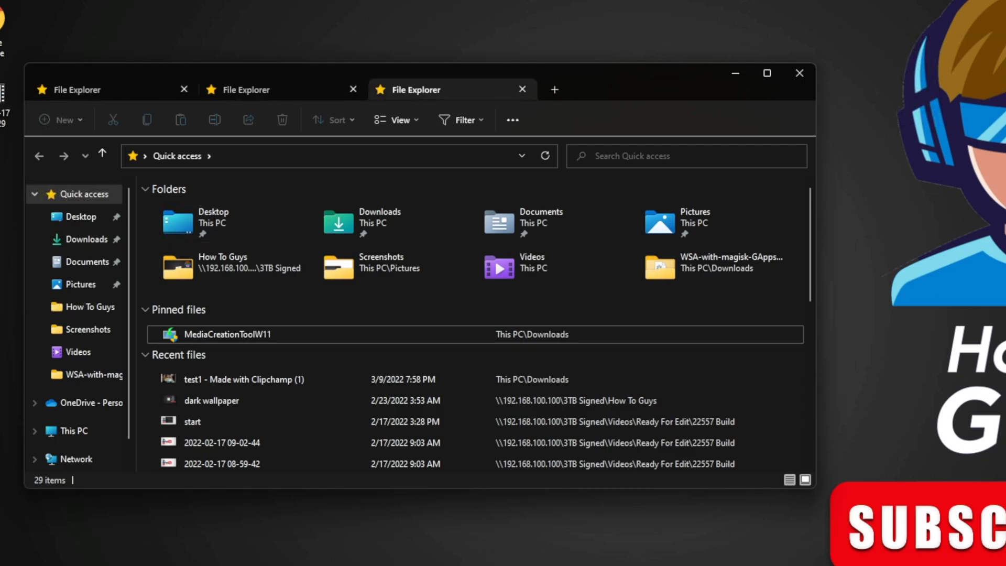
left_click(379, 221)
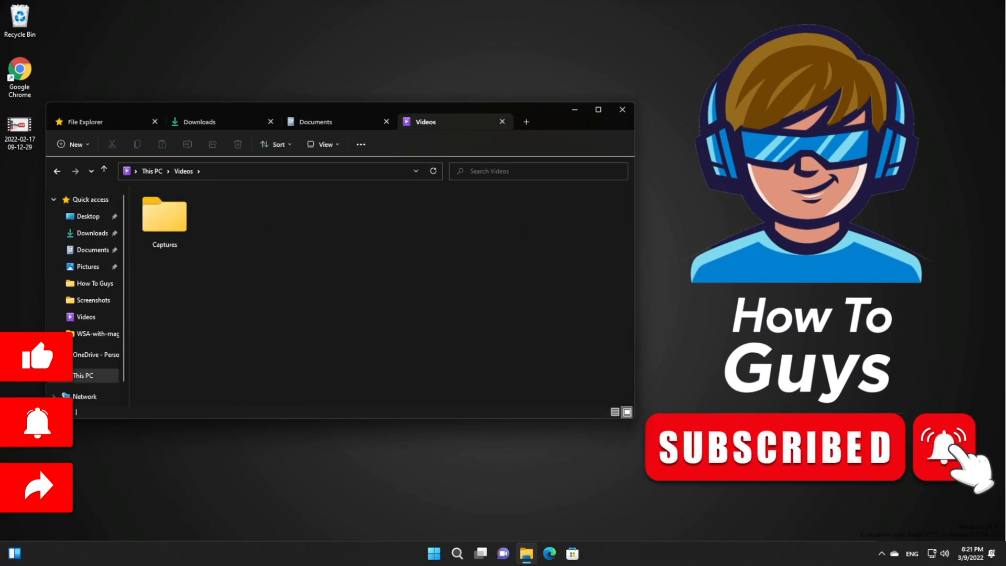
left_click(525, 121)
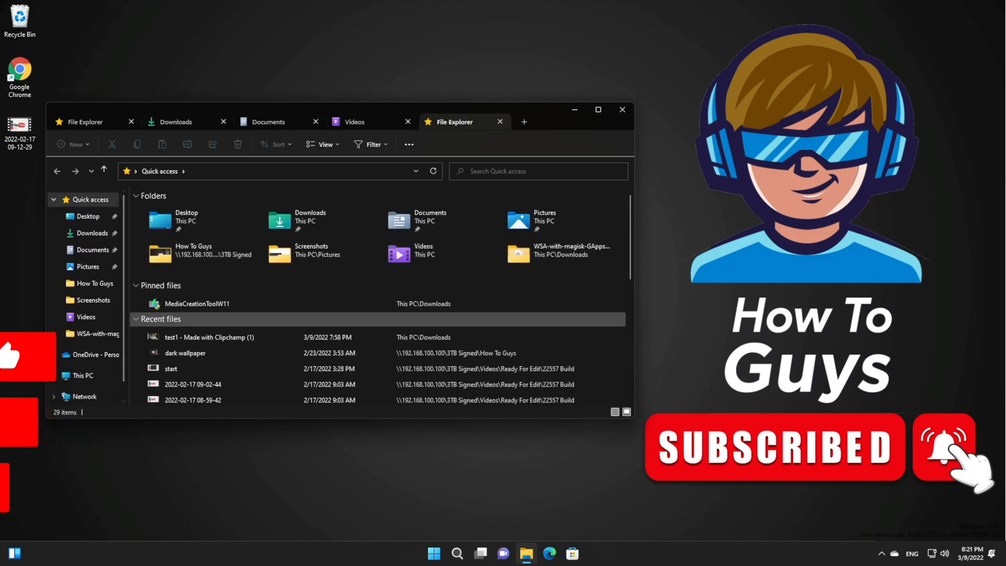